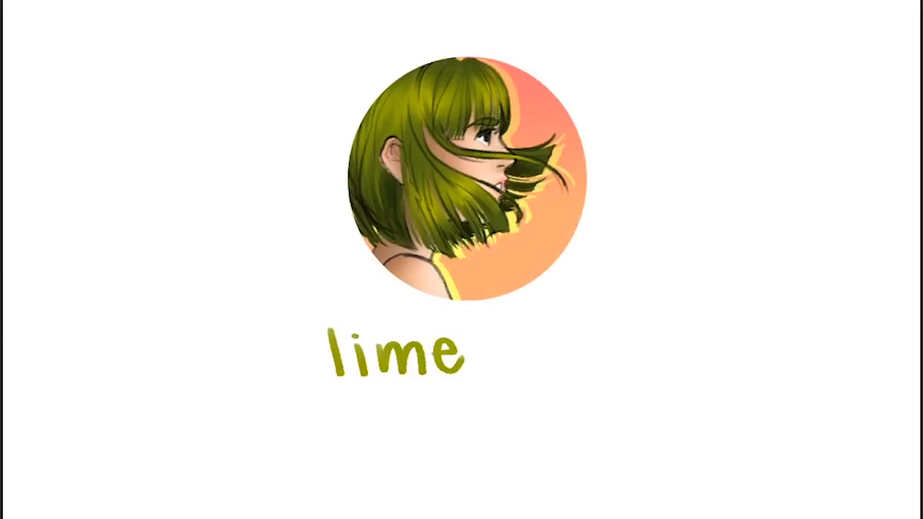
Step: Rough-sketch the seated girl with closed eyes holding a long sword, in thin brown lines
{"action": "type", "text": "vines"}
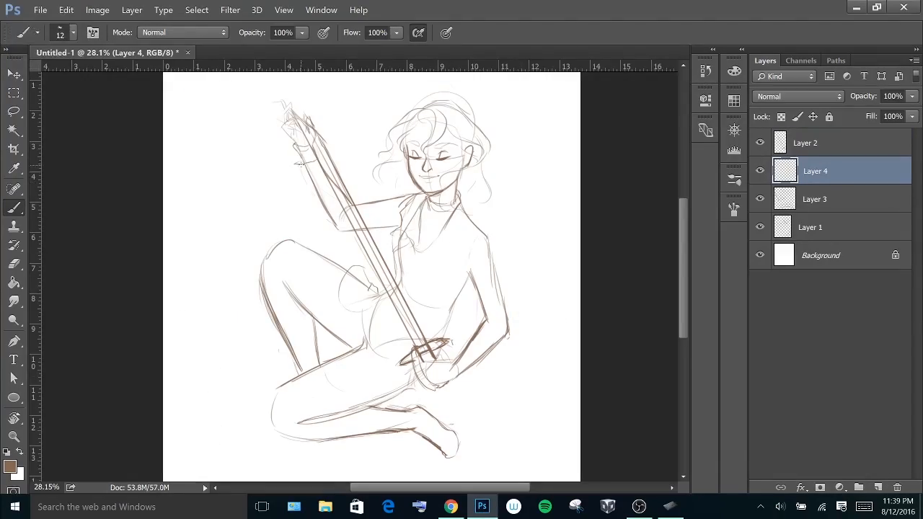
Step: Refine the girl's sketch on Layer 3 and open the Brushes Preset Manager
{"action": "left_click", "coordinate": [450, 506]}
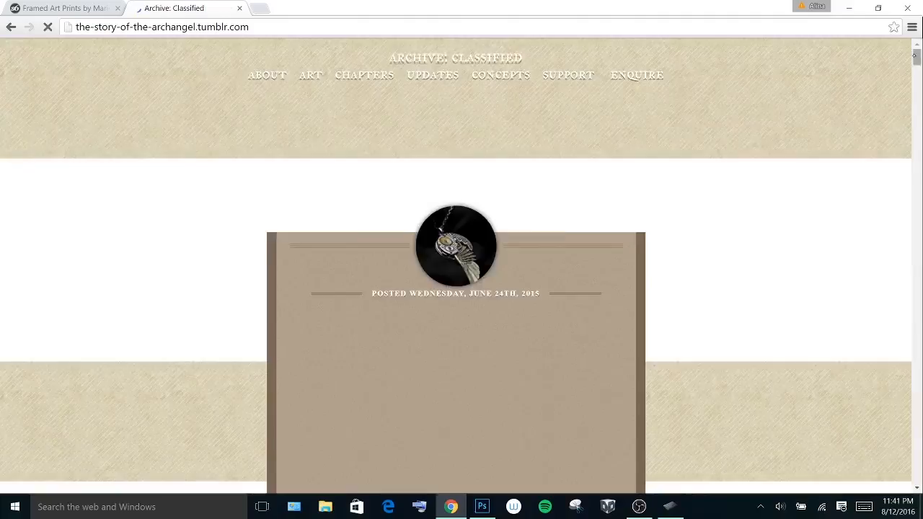
{"action": "left_click", "coordinate": [482, 507]}
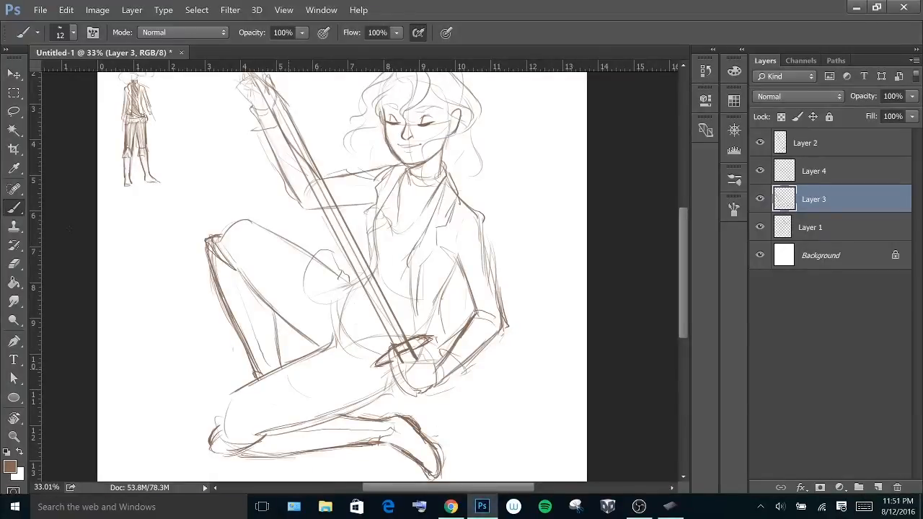
{"action": "left_click", "coordinate": [814, 171]}
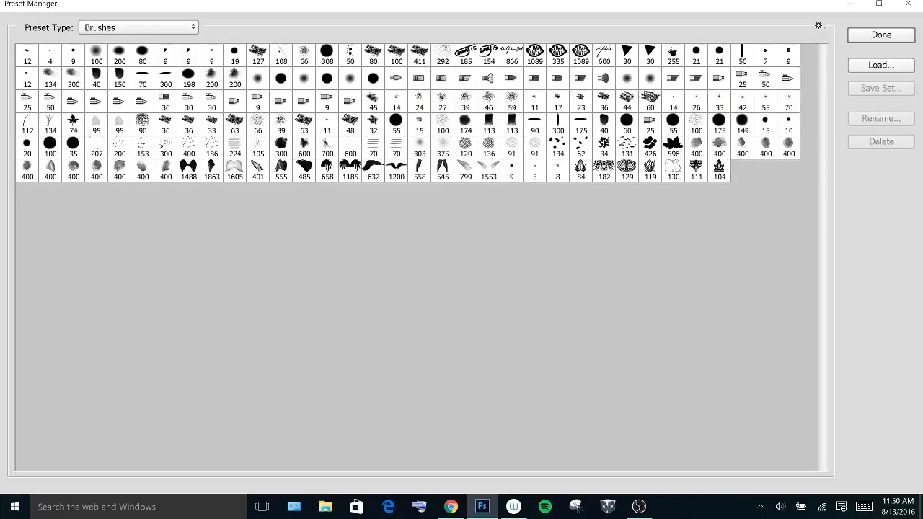
Step: Paint flat warm base colours on the hands, orange sleeves and sword hilt layers
{"action": "left_click", "coordinate": [881, 35]}
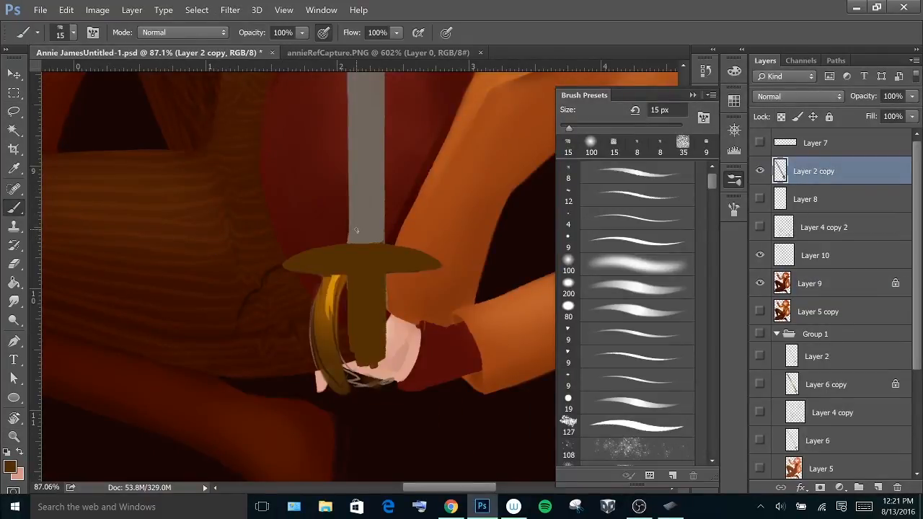
{"action": "left_click", "coordinate": [449, 506]}
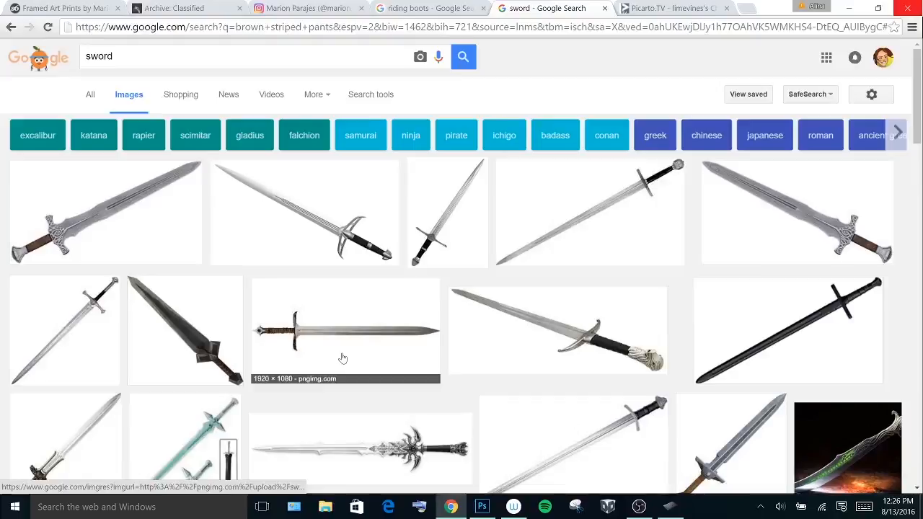
Step: Check sword references in Chrome, then render the gripping hand, gray blade, golden hilt and orange hair
{"action": "left_click", "coordinate": [675, 8]}
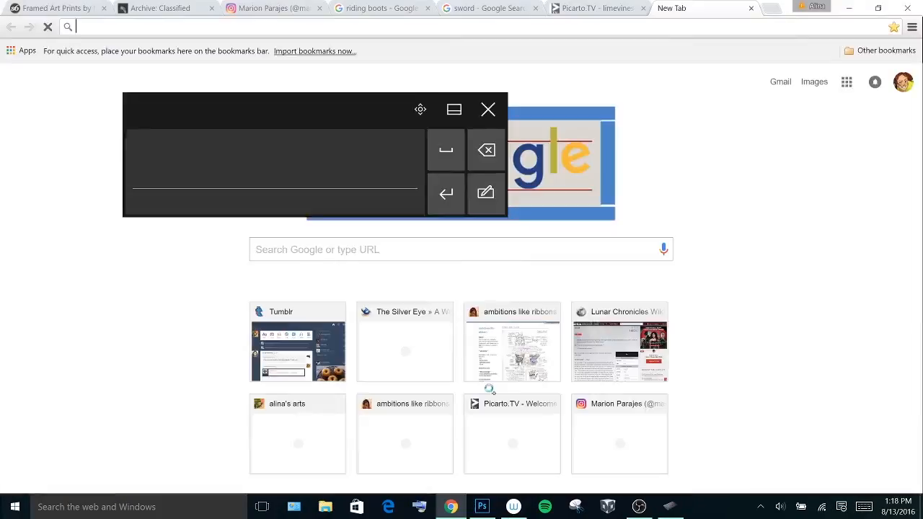
{"action": "left_click", "coordinate": [482, 506]}
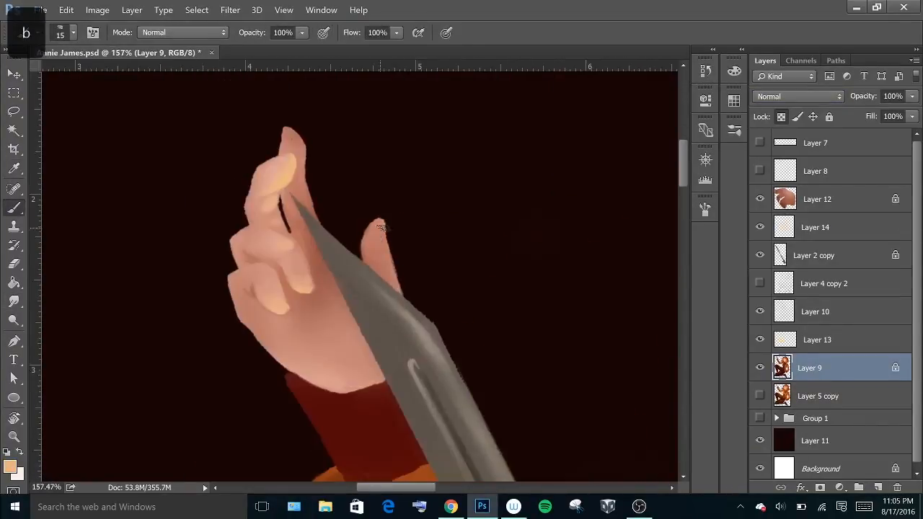
{"action": "left_click", "coordinate": [818, 200]}
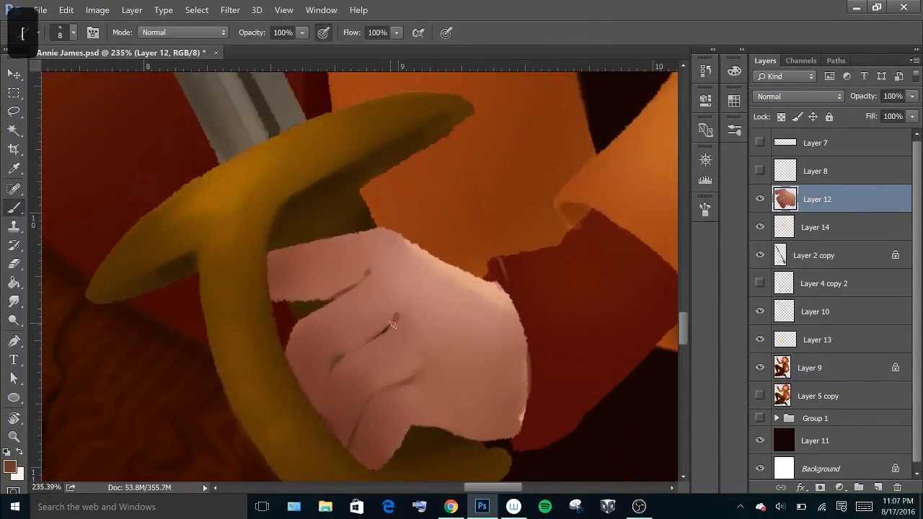
{"action": "left_click", "coordinate": [809, 368]}
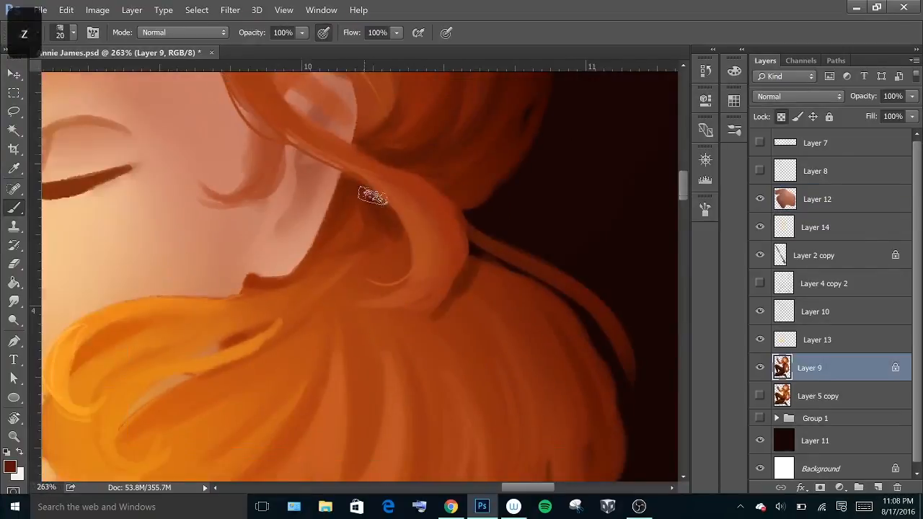